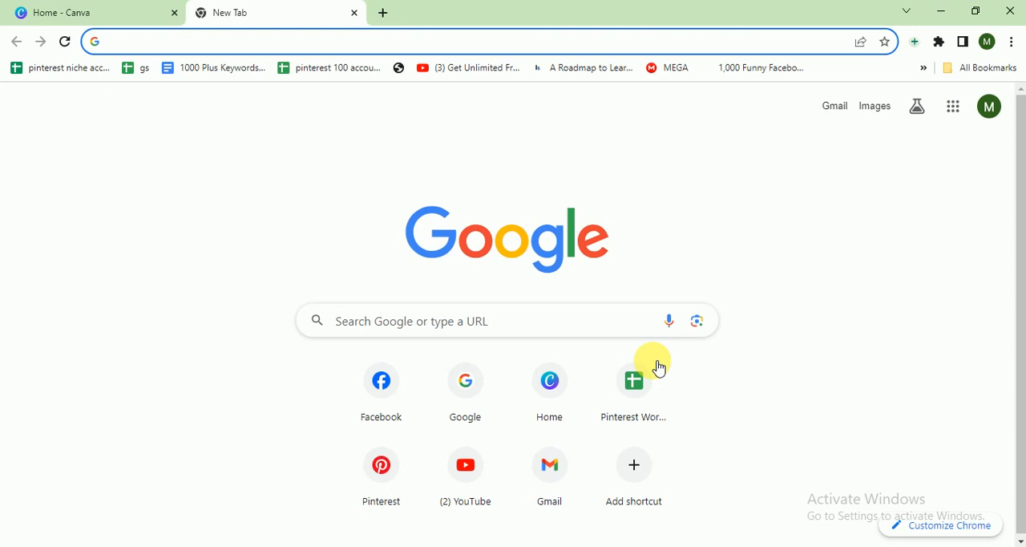
Switch to the 'Home - Canva' tab in Chrome
left_click(320, 41)
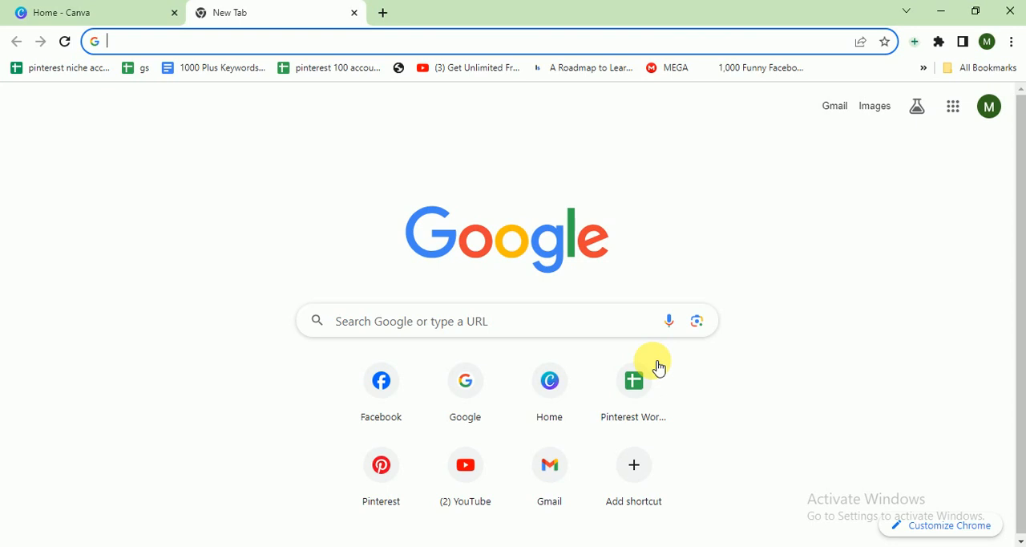
mouse_move(431, 258)
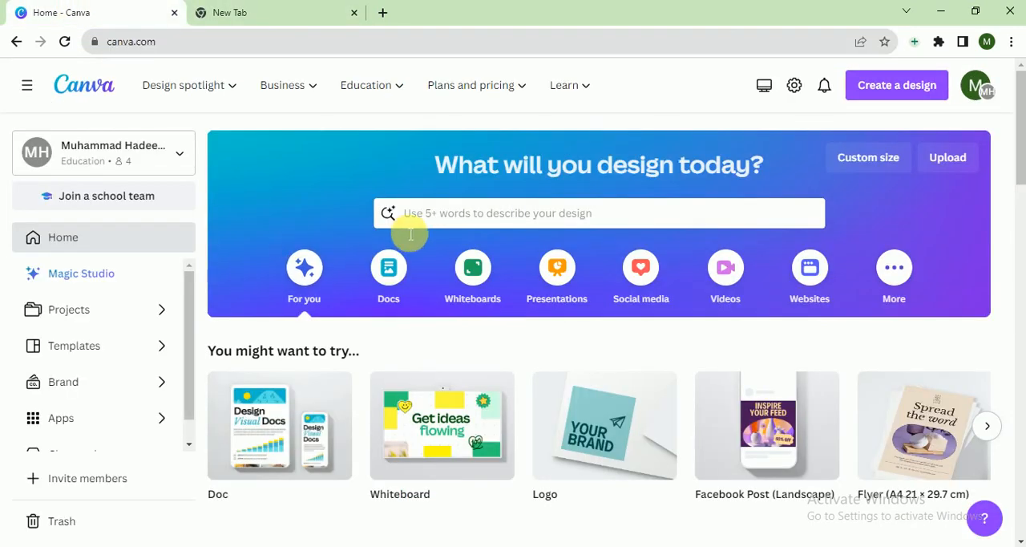
mouse_move(381, 199)
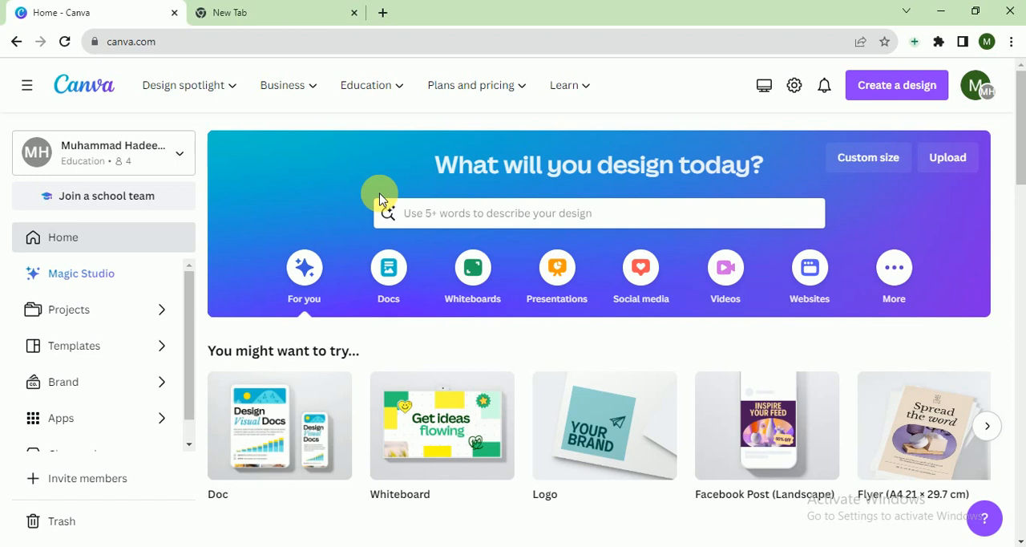
mouse_move(445, 173)
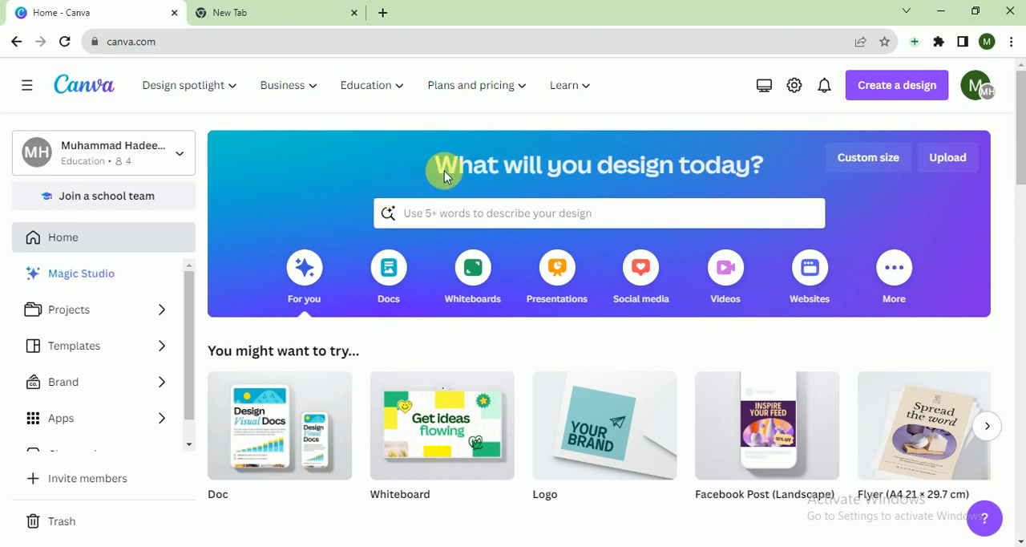
mouse_move(408, 173)
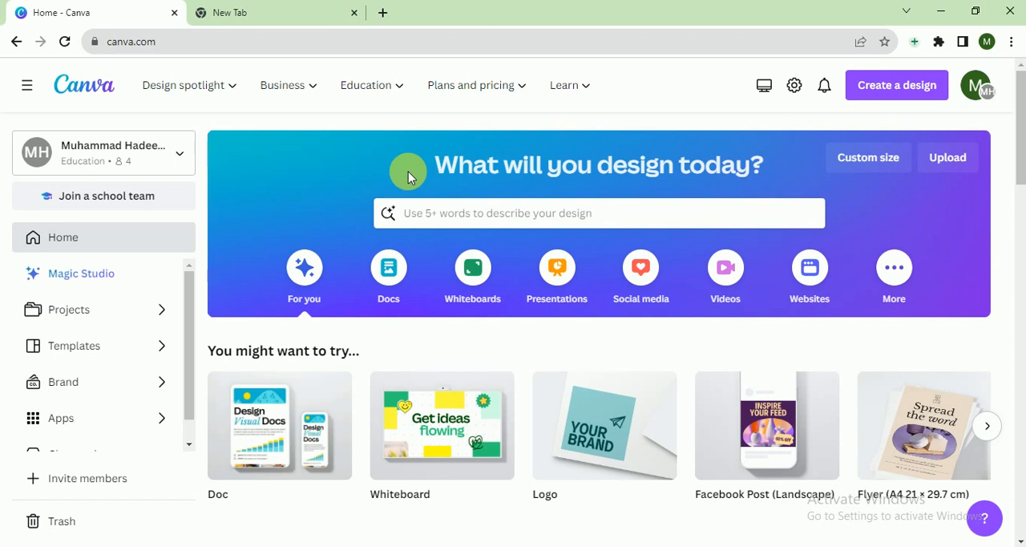
mouse_move(439, 174)
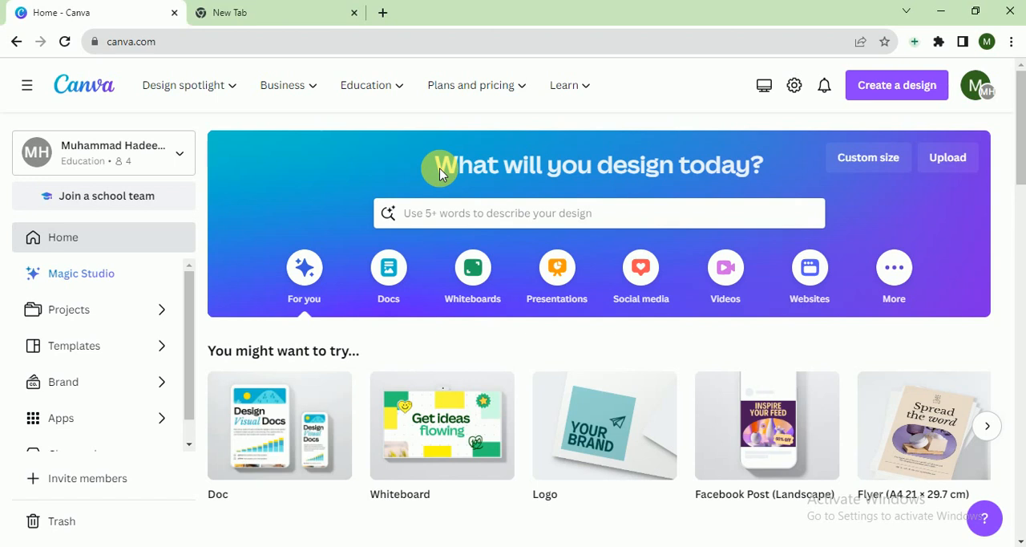
mouse_move(698, 129)
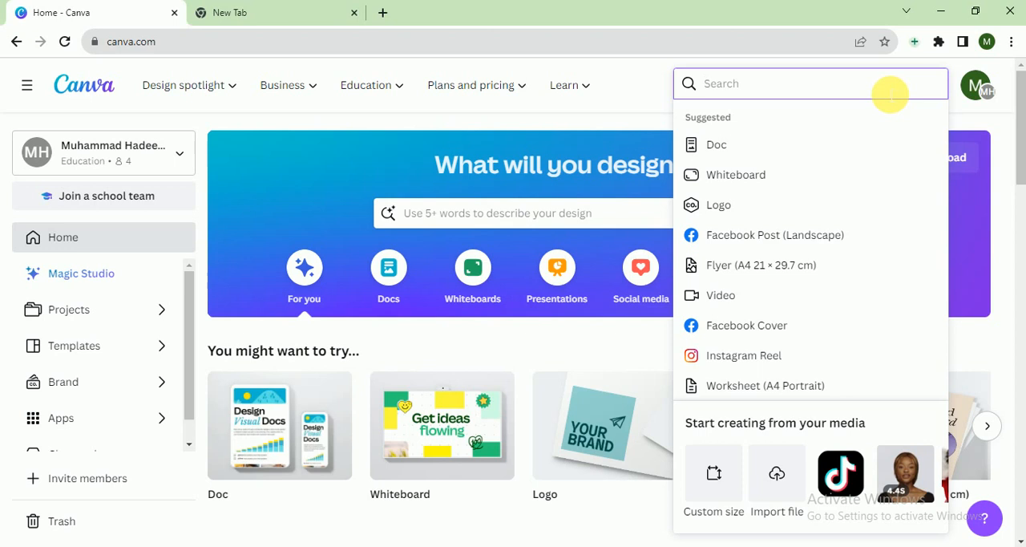
Search 'logo' and start a new Logo 500 × 500 px design
type("logo")
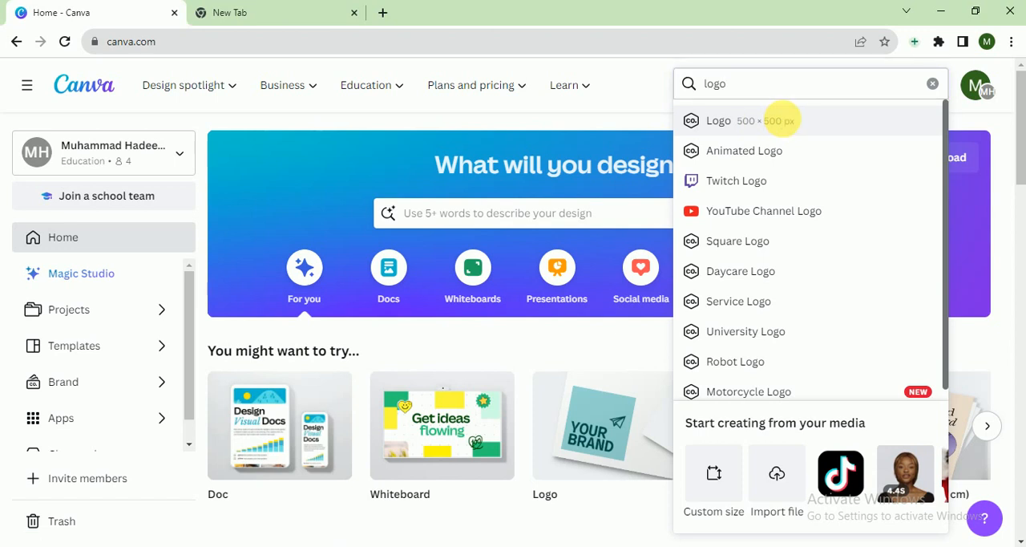
left_click(718, 120)
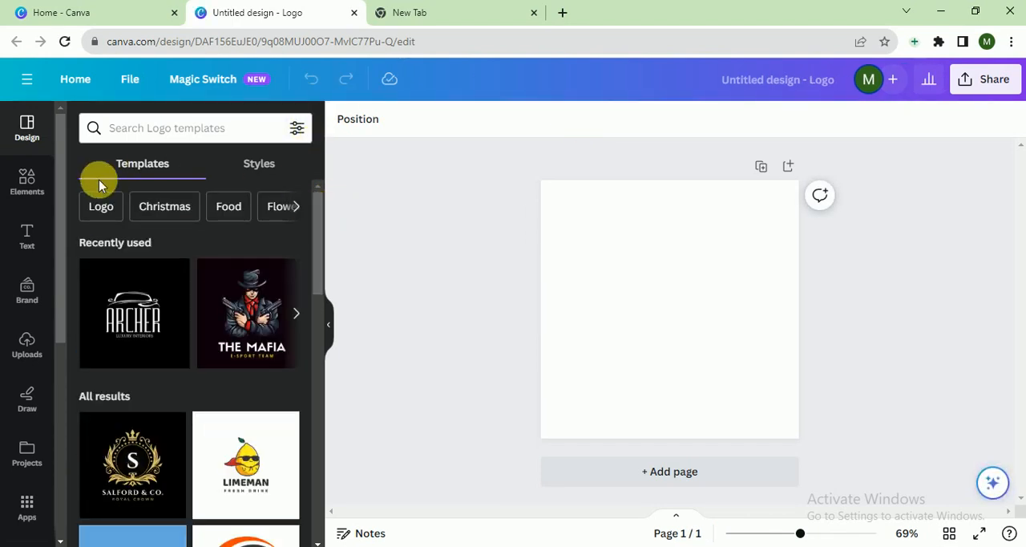
Search the Elements library for 'charity'
left_click(26, 179)
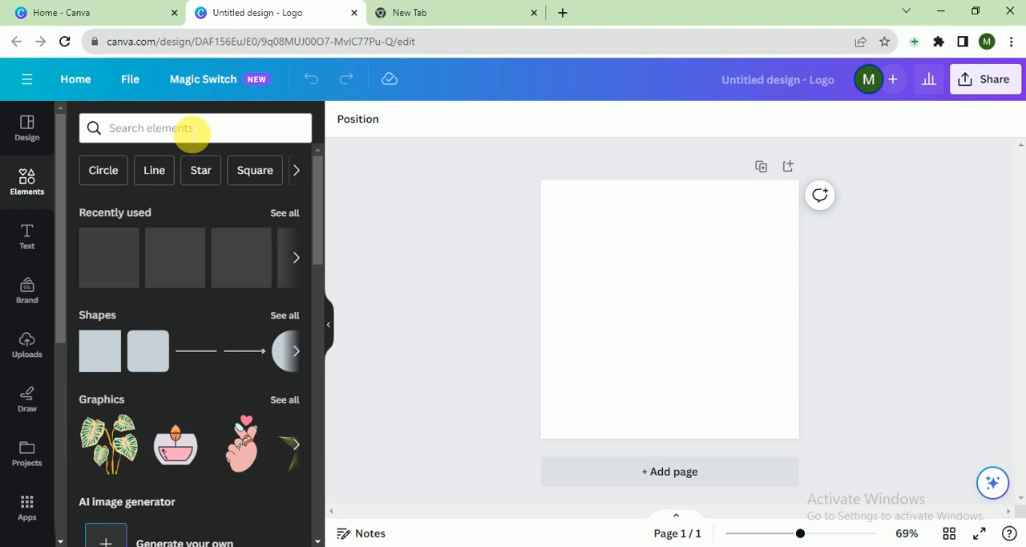
left_click(194, 128)
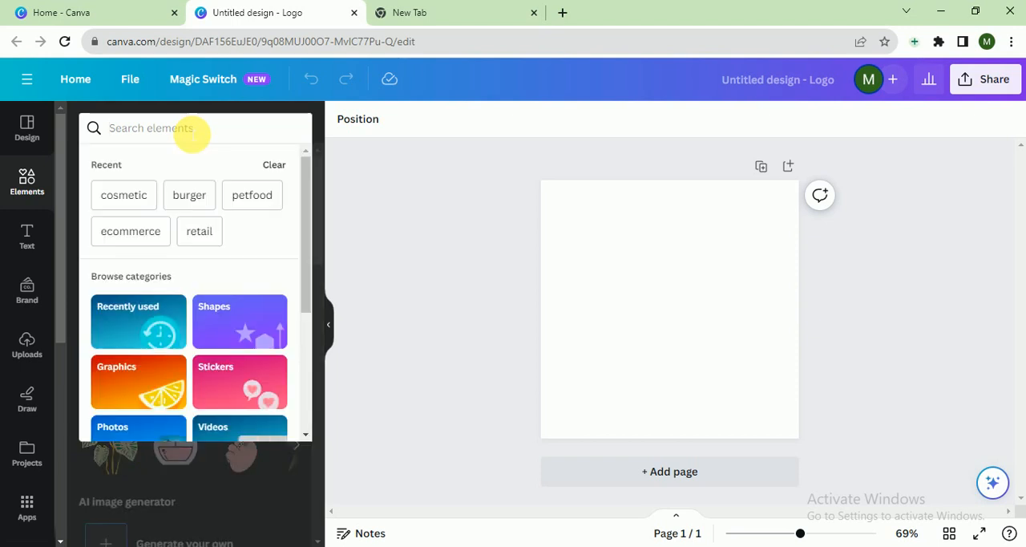
type("chri")
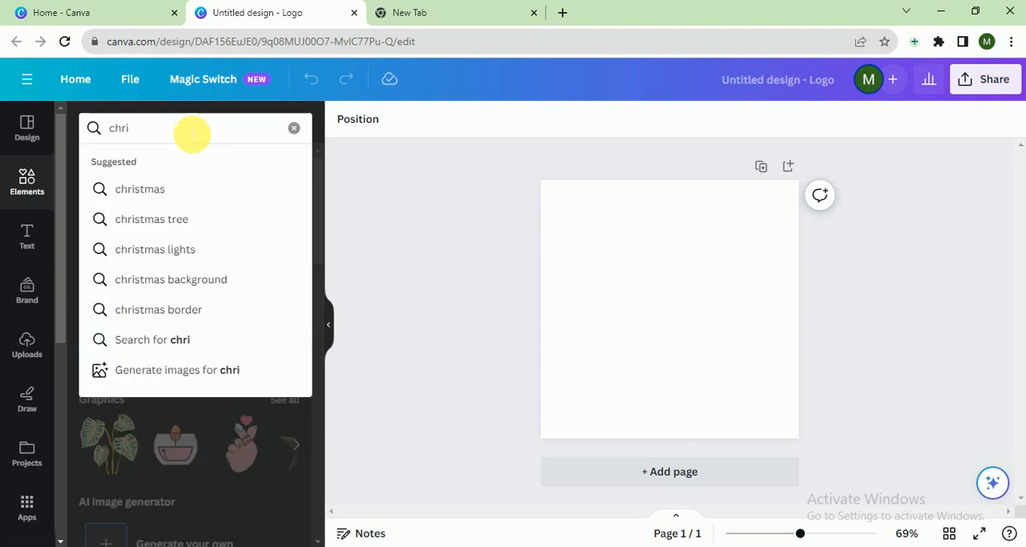
key("Backspace")
type("arity")
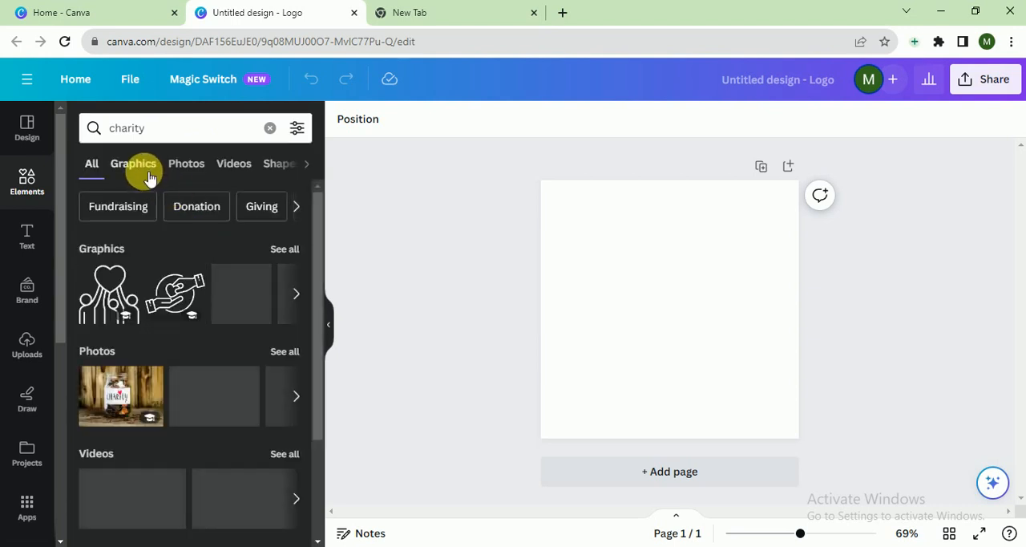
Filter to Graphics and add the colourful red, orange and green people graphic to the page
left_click(133, 163)
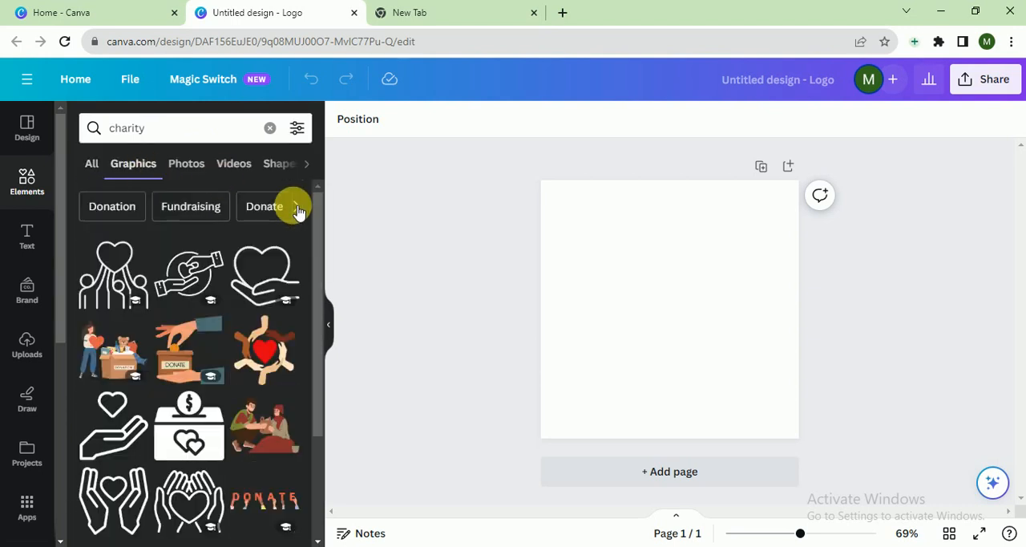
scroll("down", 3)
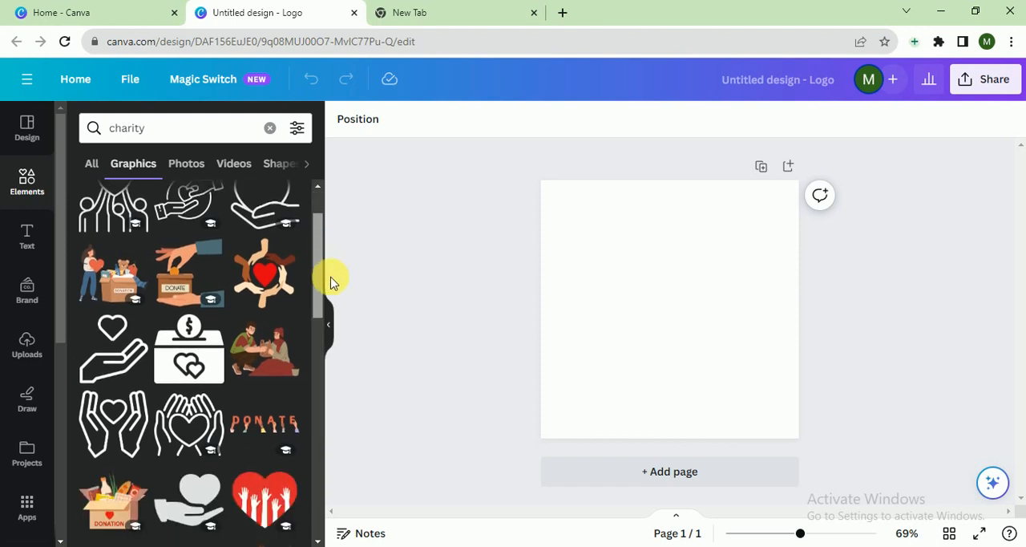
scroll("down", 3)
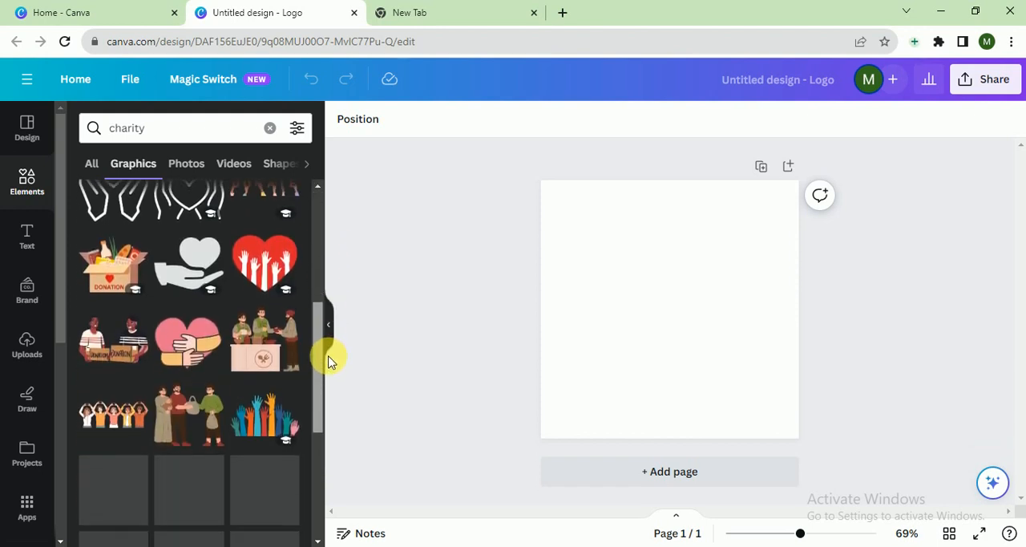
scroll("down", 3)
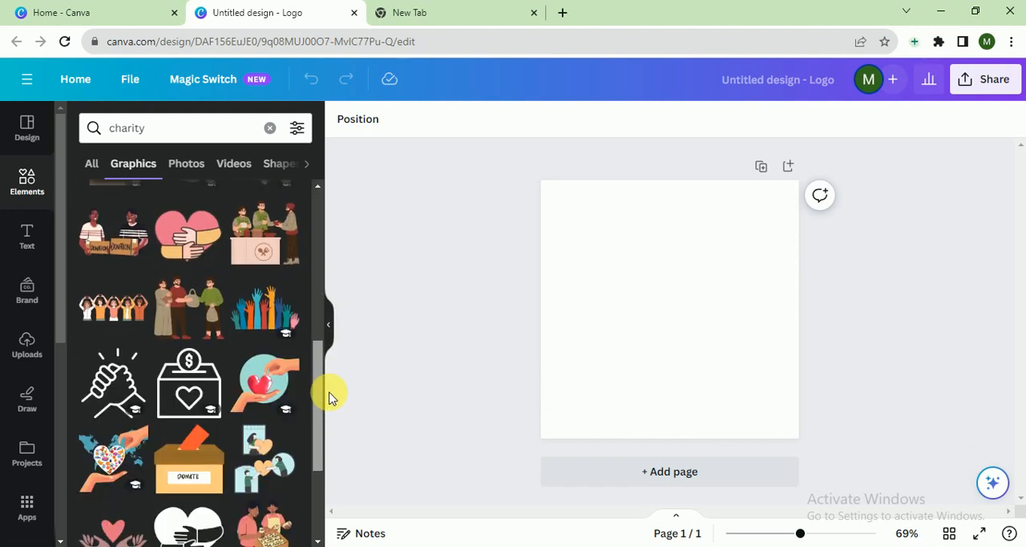
scroll("down", 3)
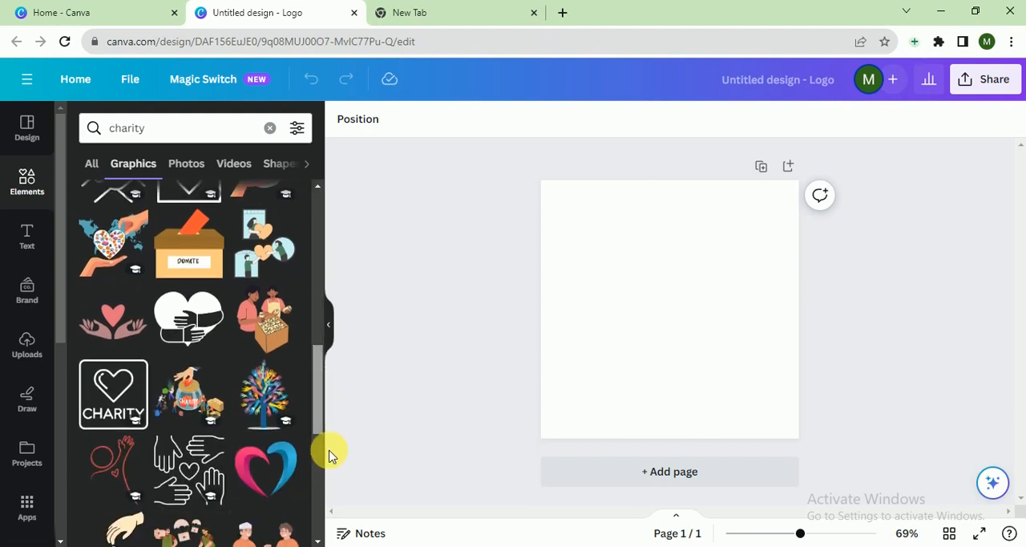
scroll("down", 3)
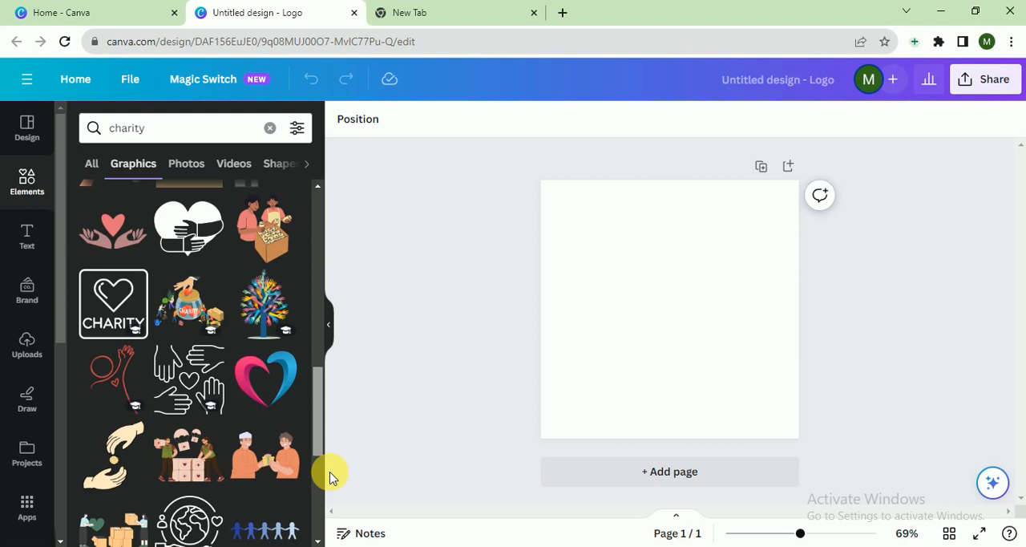
scroll("down", 3)
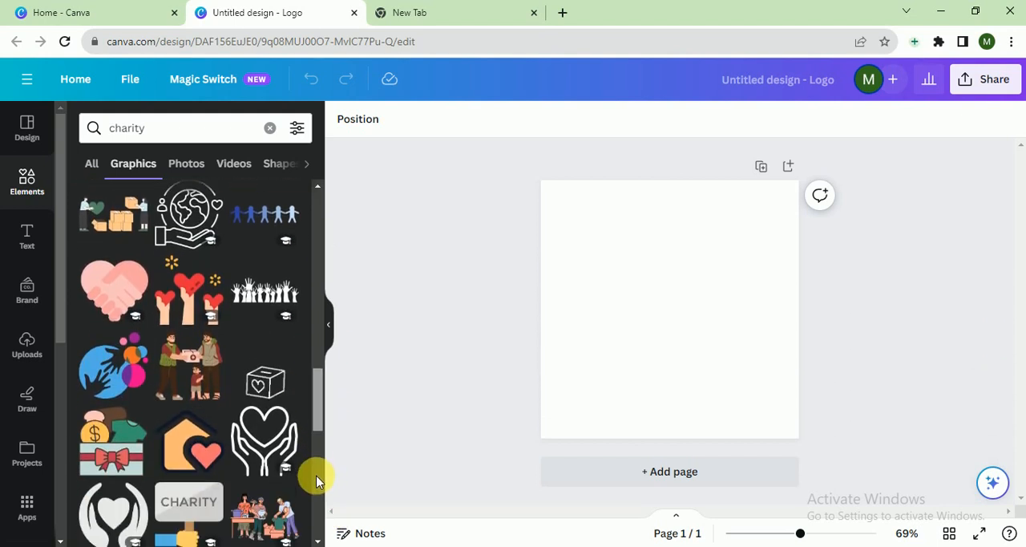
scroll("down", 3)
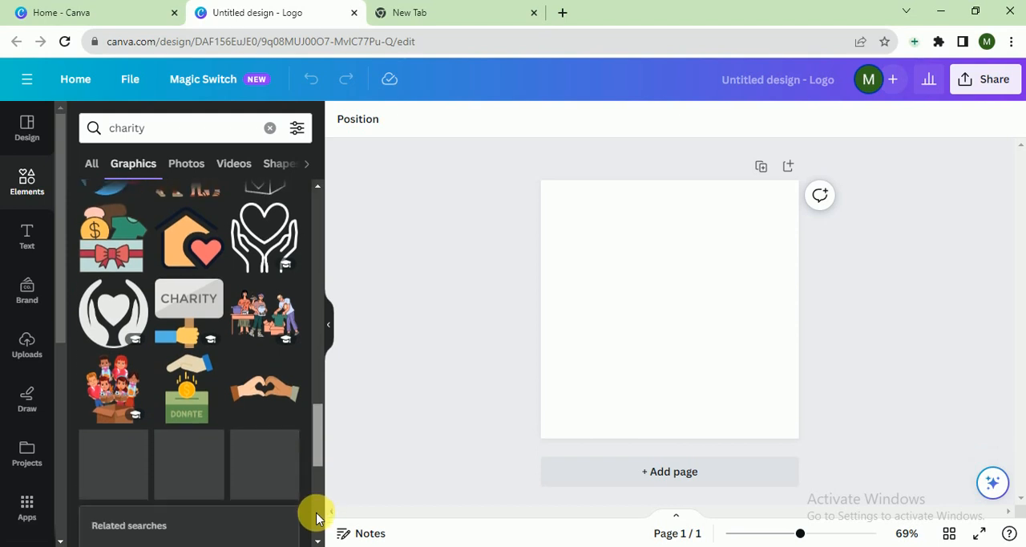
scroll("down", 3)
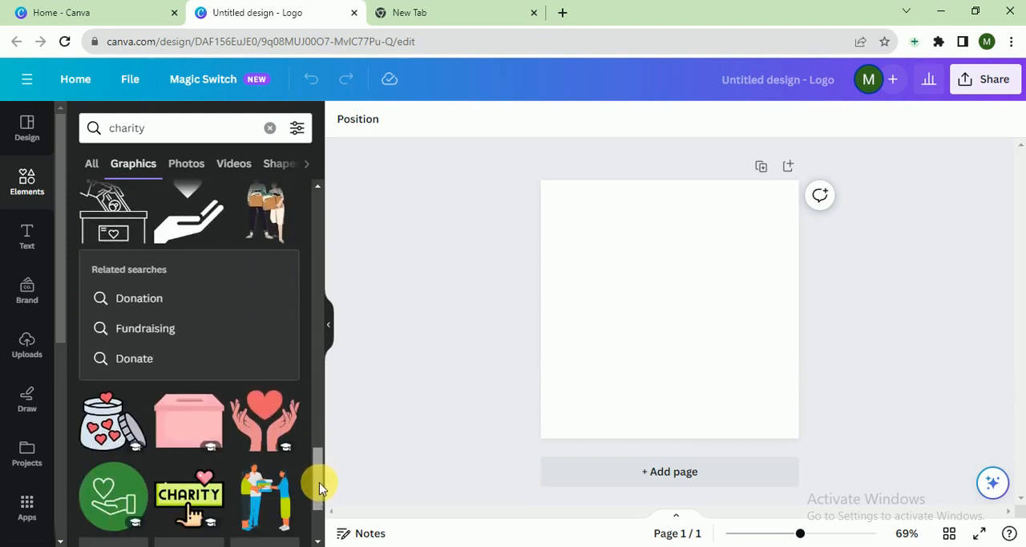
scroll("down", 3)
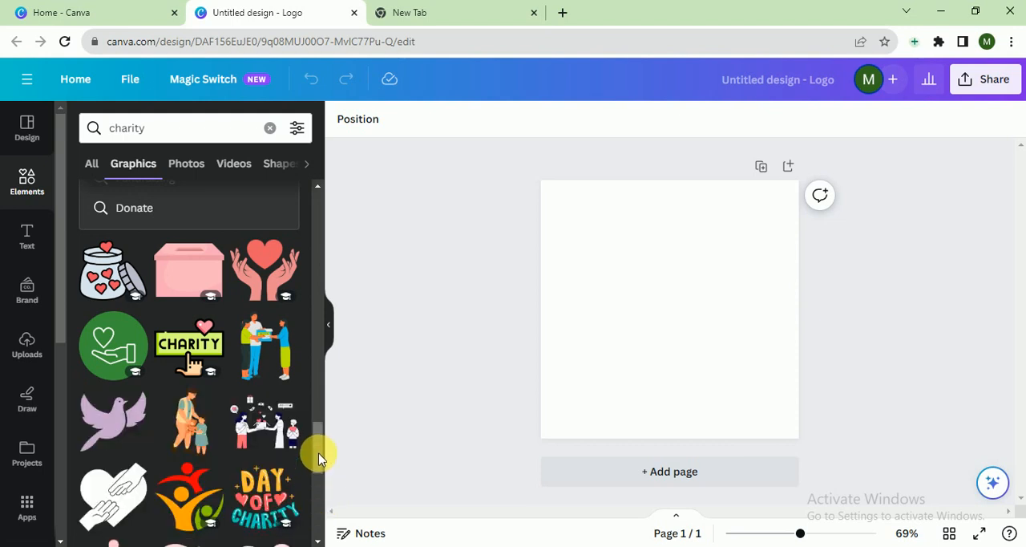
scroll("down", 3)
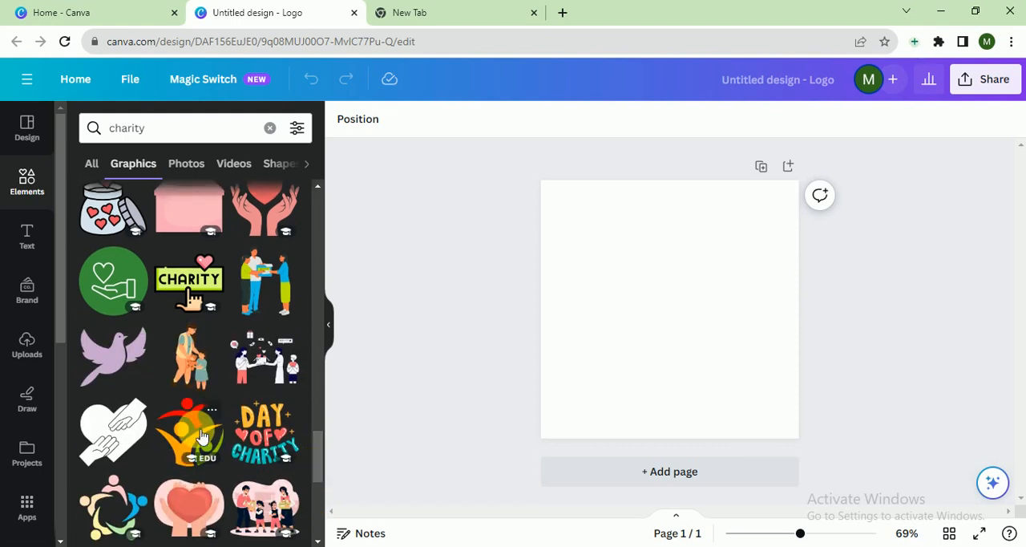
left_click(189, 431)
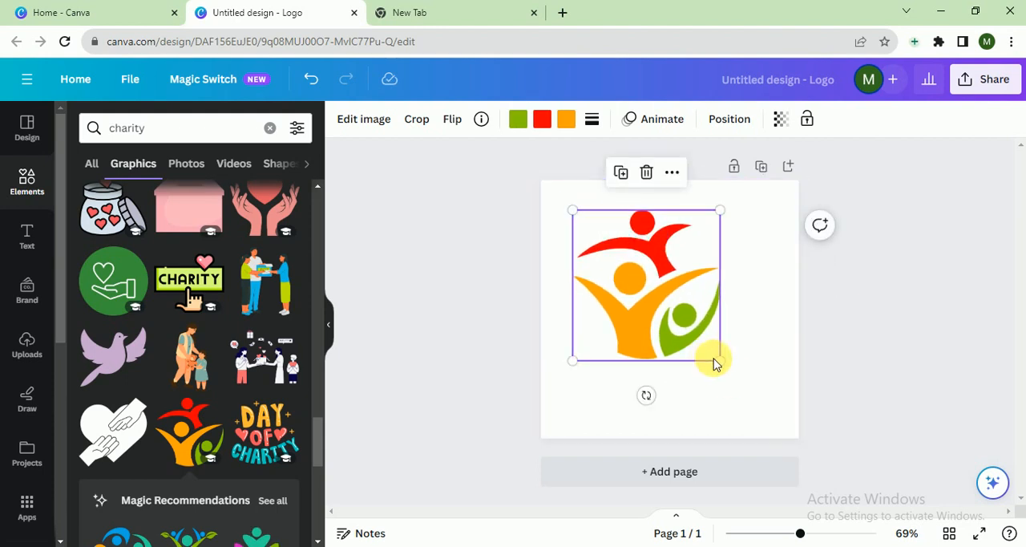
Enlarge the people graphic and add a heading reading 'Cherity Rocks'
left_click_drag(714, 361, 702, 359)
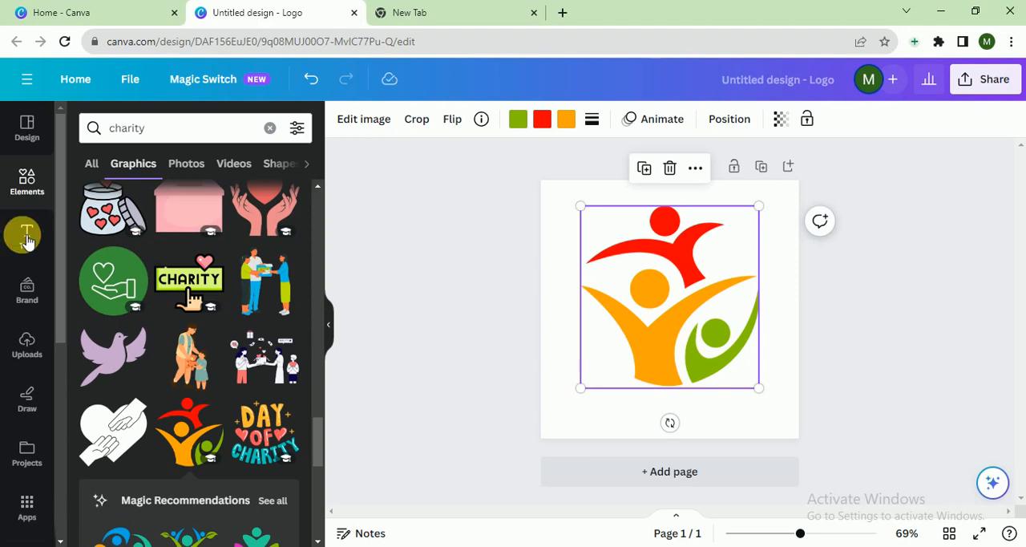
left_click(25, 237)
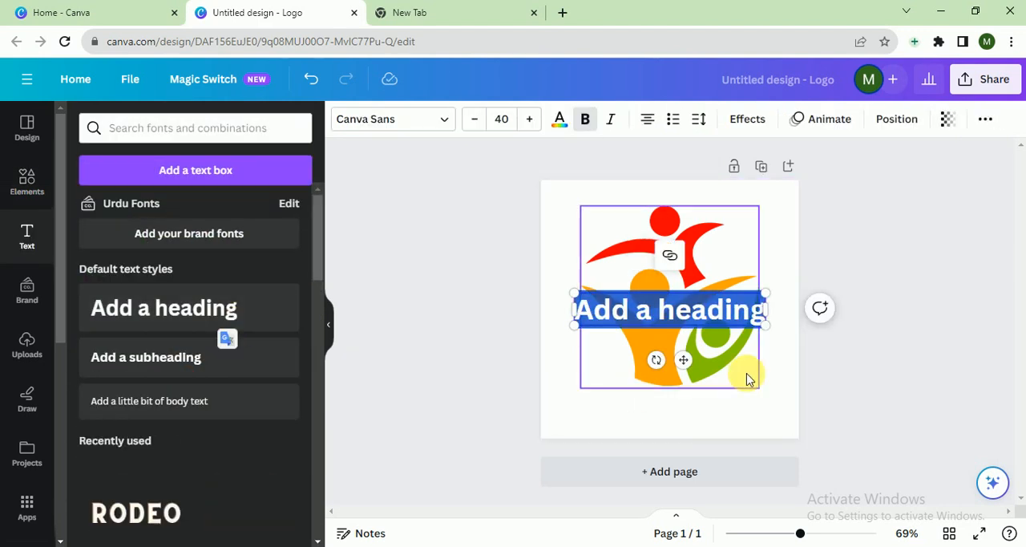
type("Cherity")
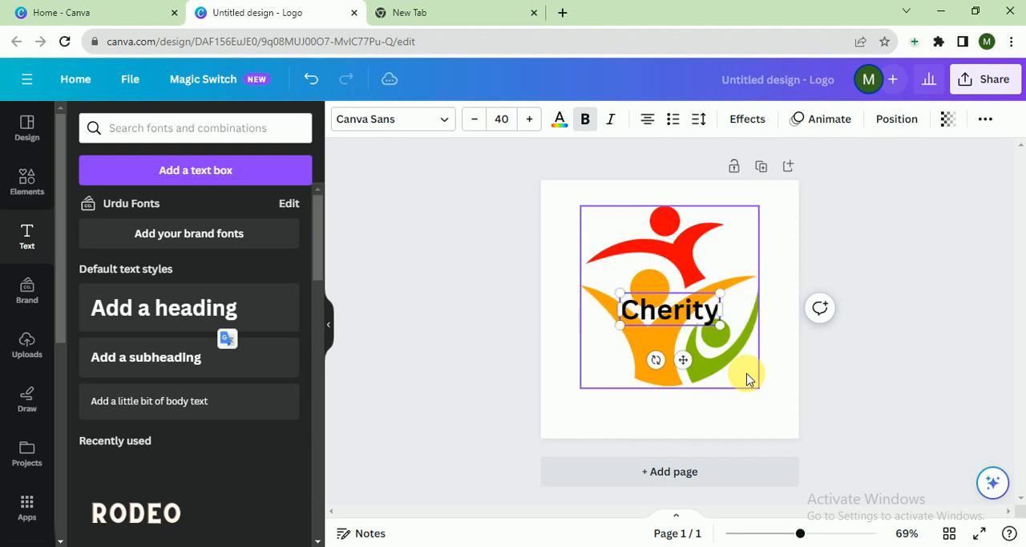
type("Rocks")
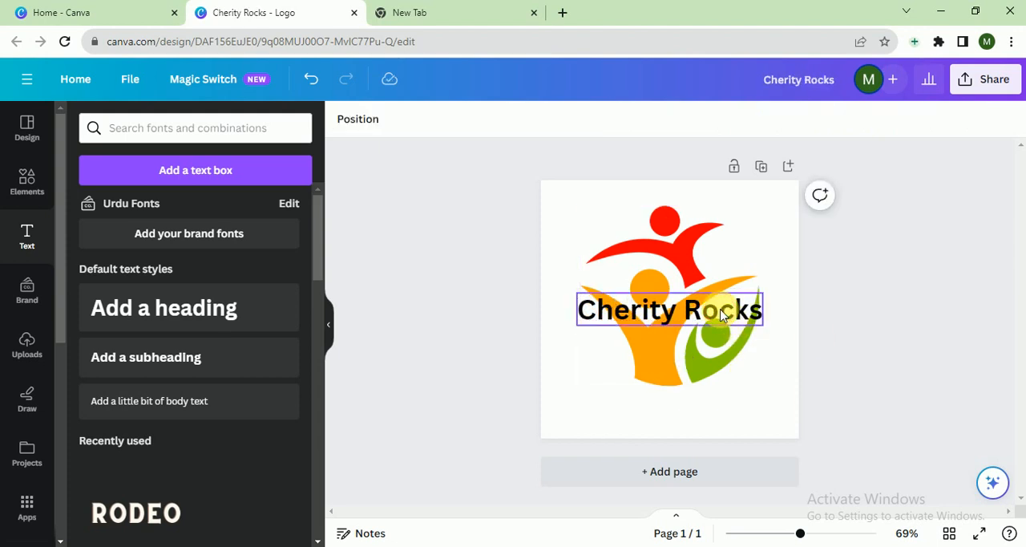
Move the heading below the graphic and set it in the Maharlika serif font
left_click_drag(670, 309, 670, 410)
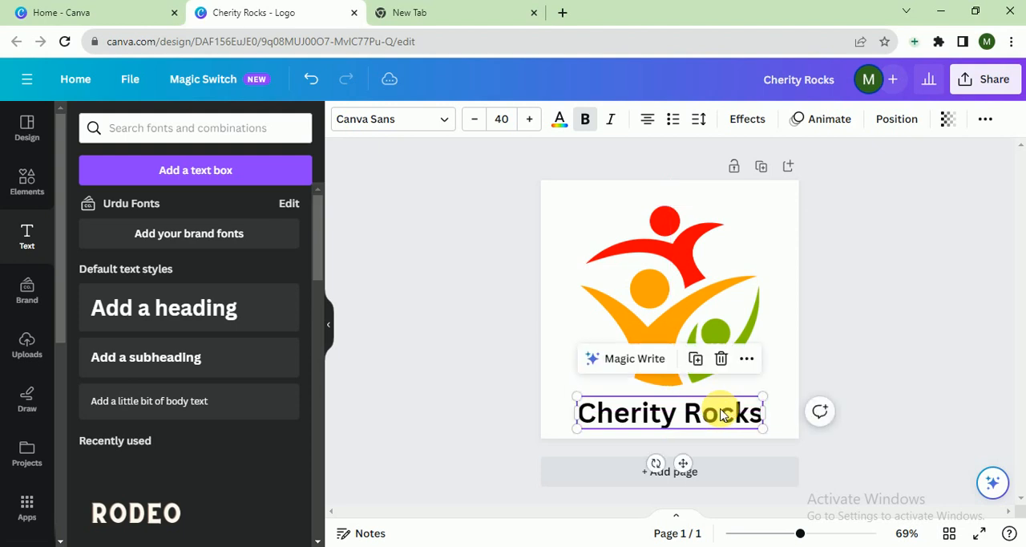
left_click(896, 119)
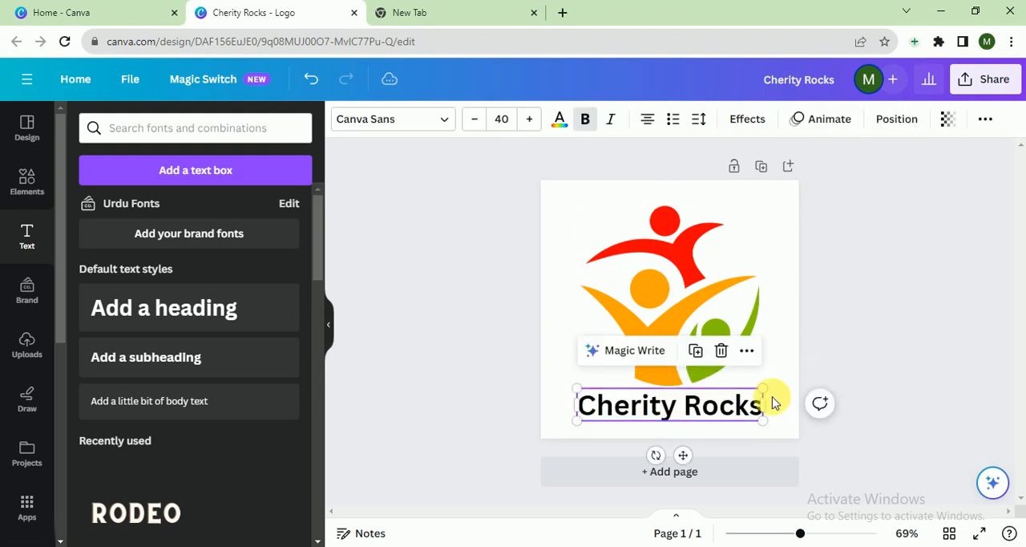
left_click(391, 119)
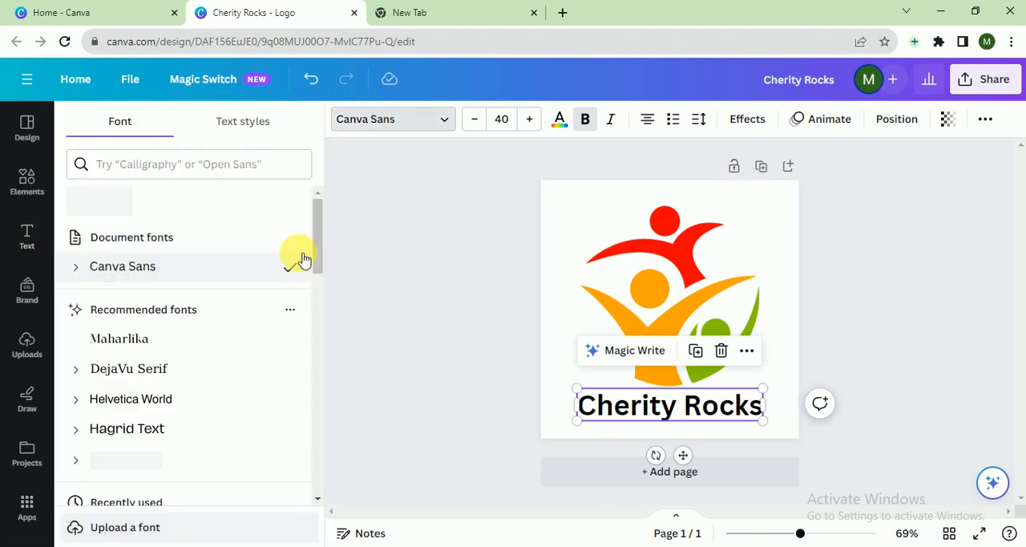
left_click(119, 338)
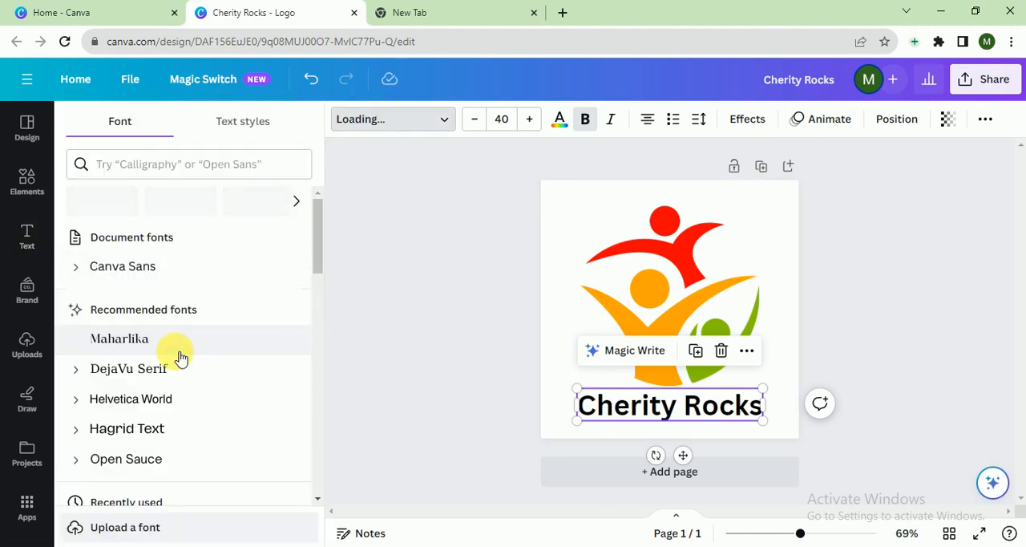
Give the page a light grey background and enlarge the graphic and heading together
left_click(119, 339)
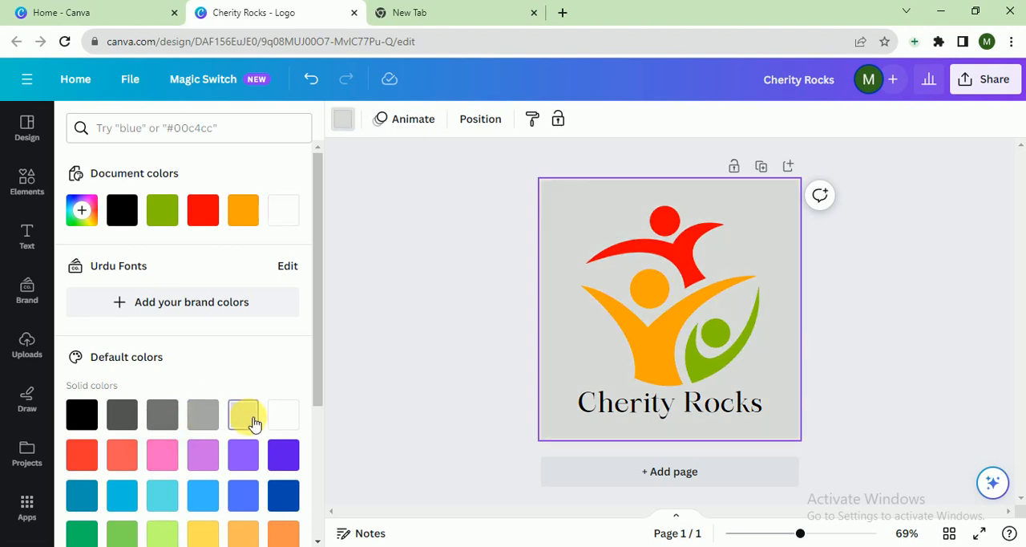
left_click(25, 237)
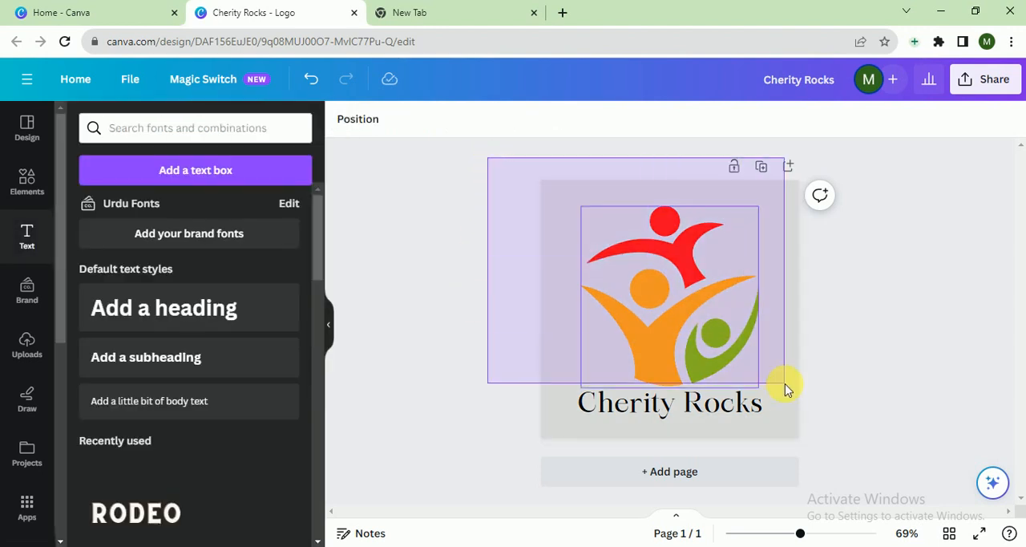
left_click_drag(785, 383, 777, 439)
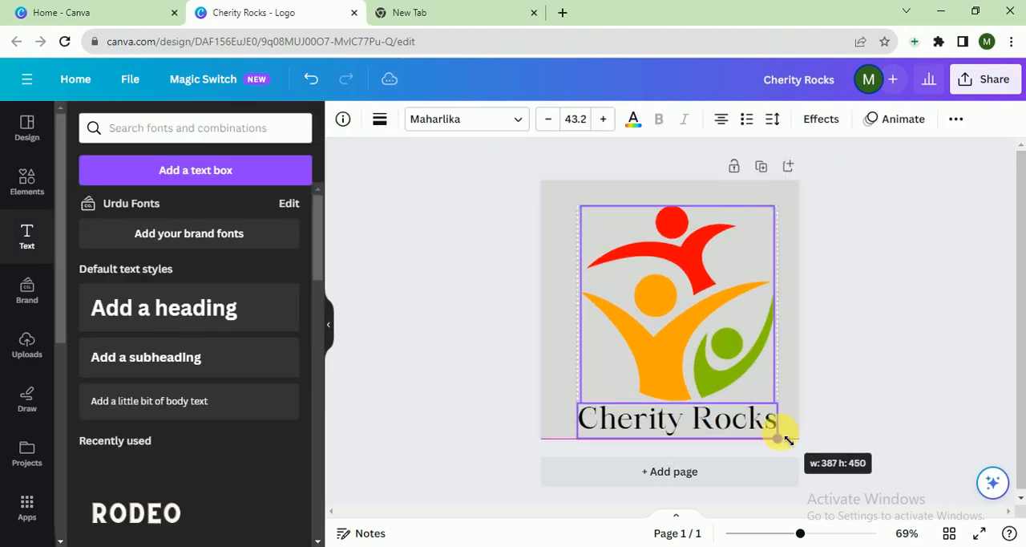